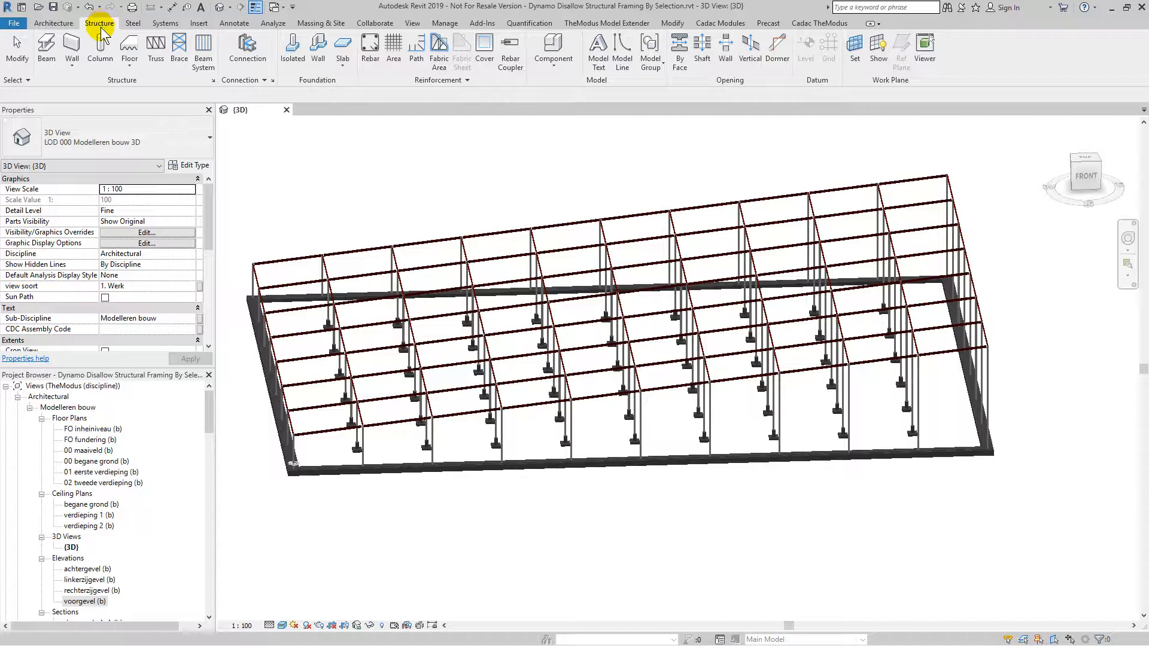
- Begin a structural beam system in the voorgevel elevation with Grid : 1 as its work plane
click(83, 601)
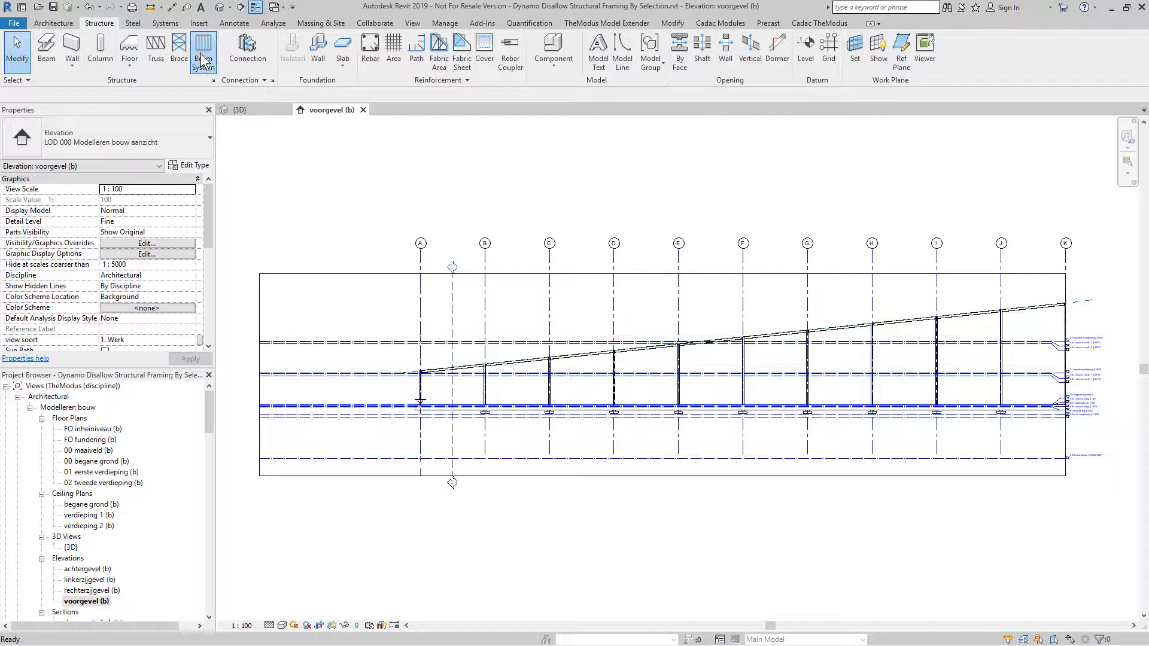
click(204, 51)
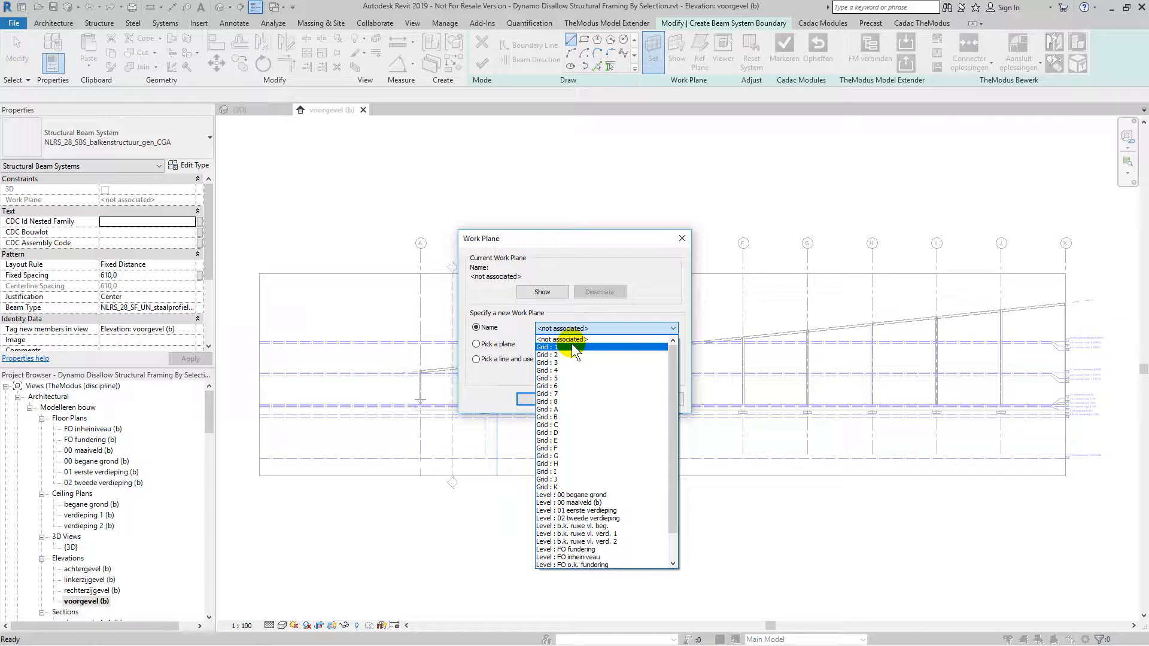
click(549, 347)
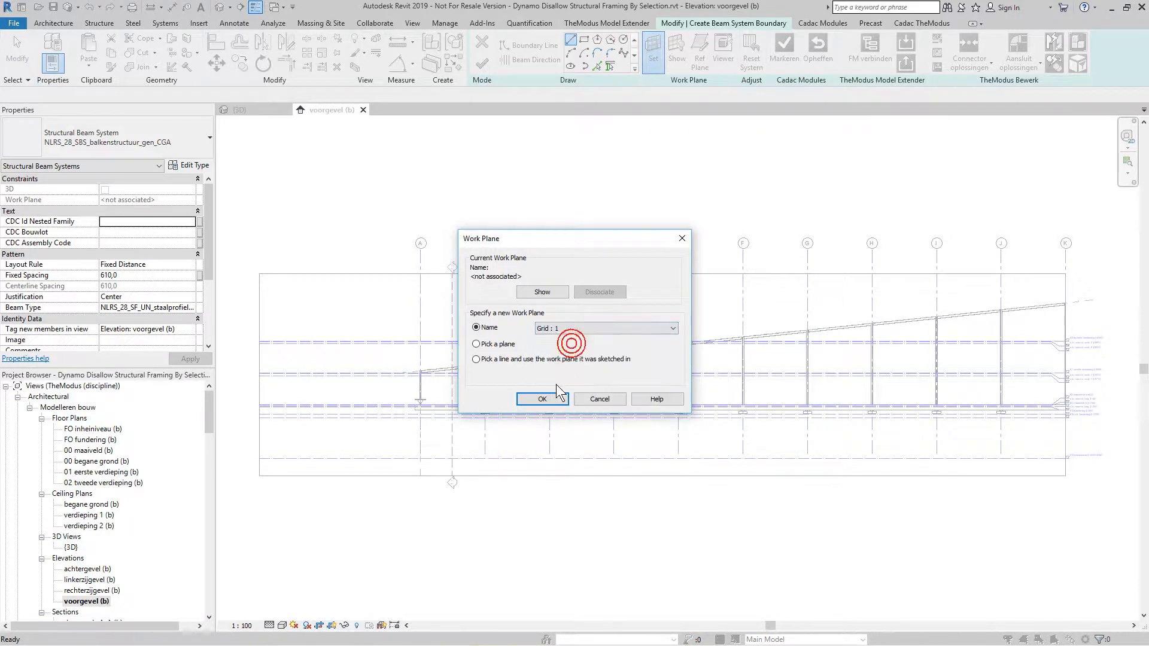
click(541, 398)
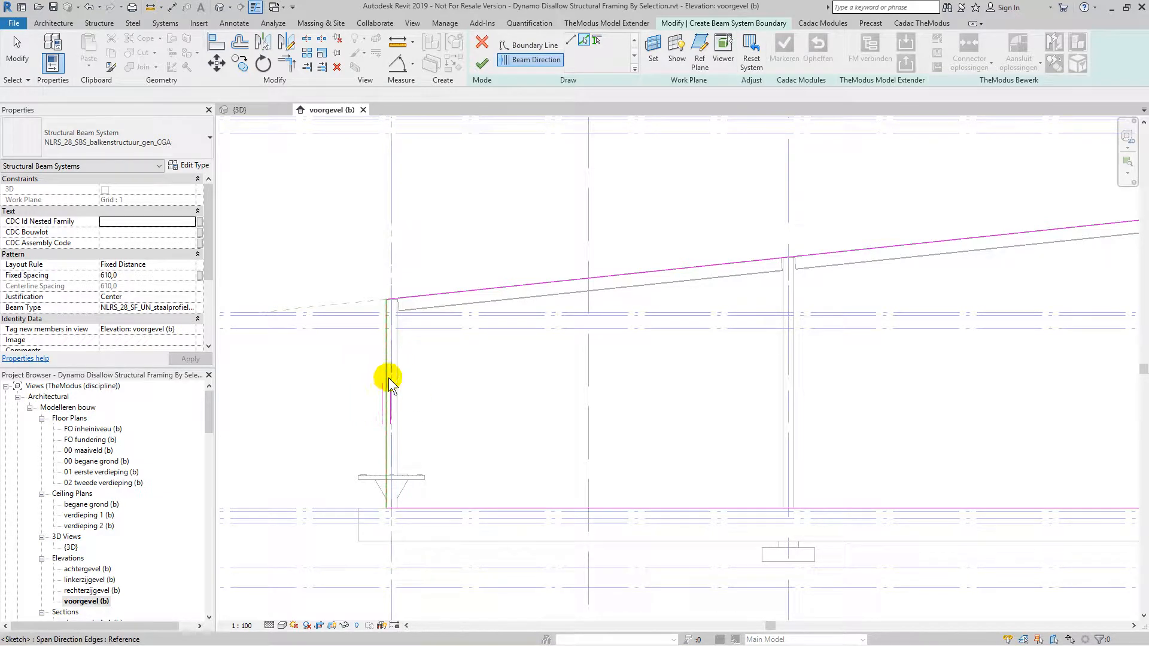
- Filter the beam type list to SAB profiles for the beam system
click(197, 308)
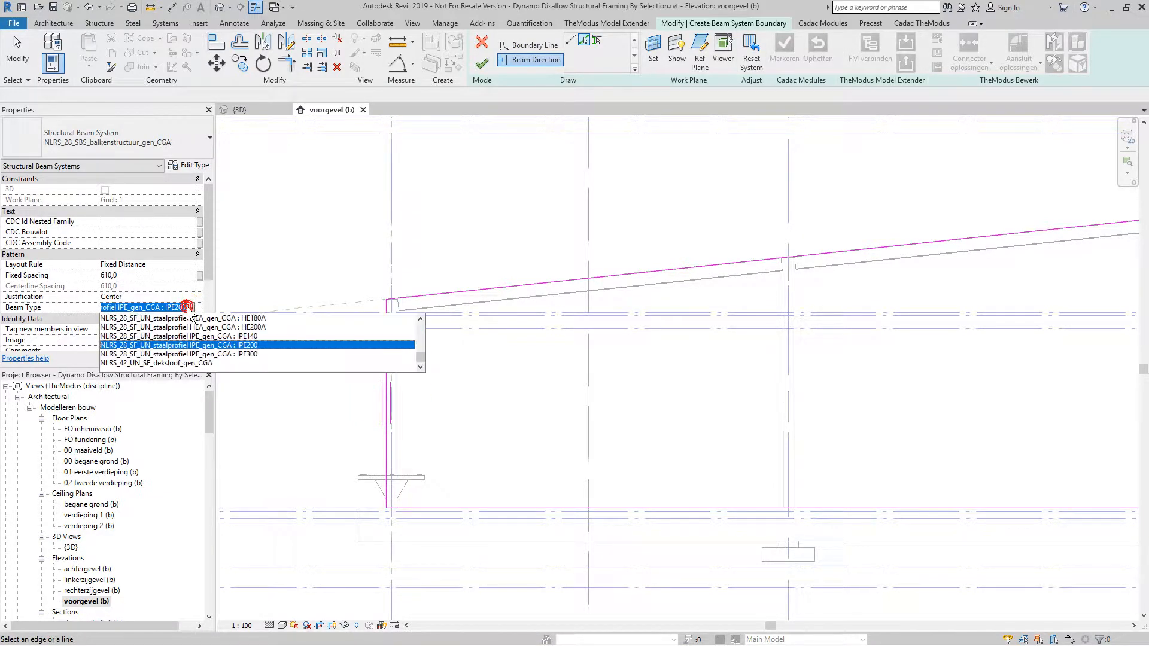
text(sab)
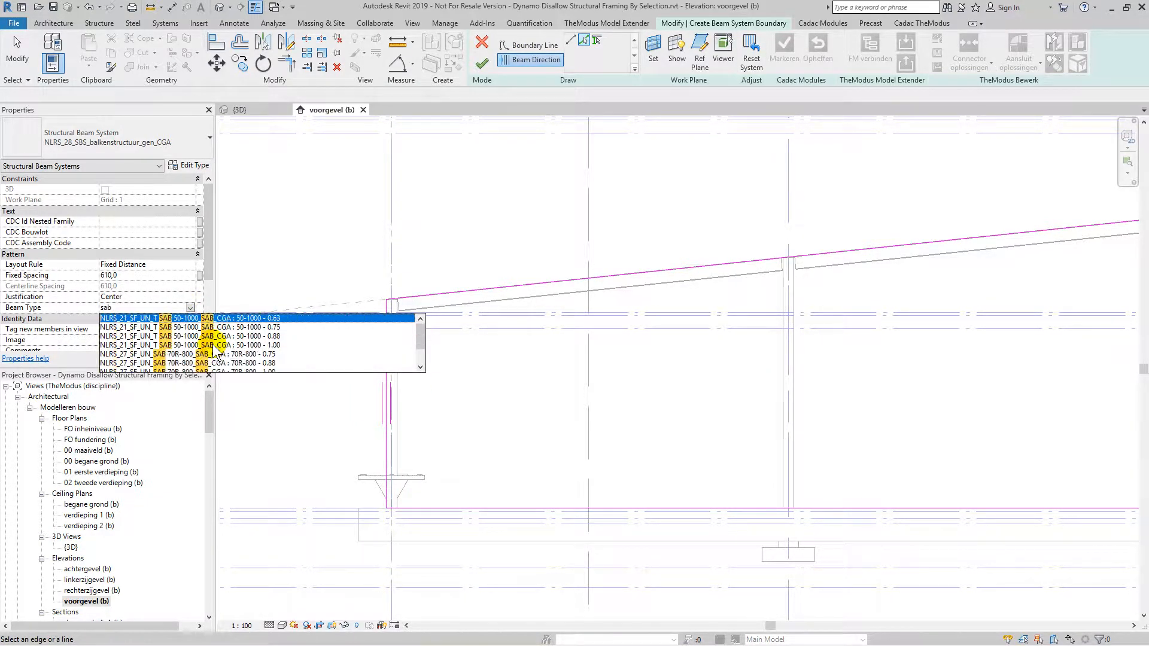
mouse_move(197, 354)
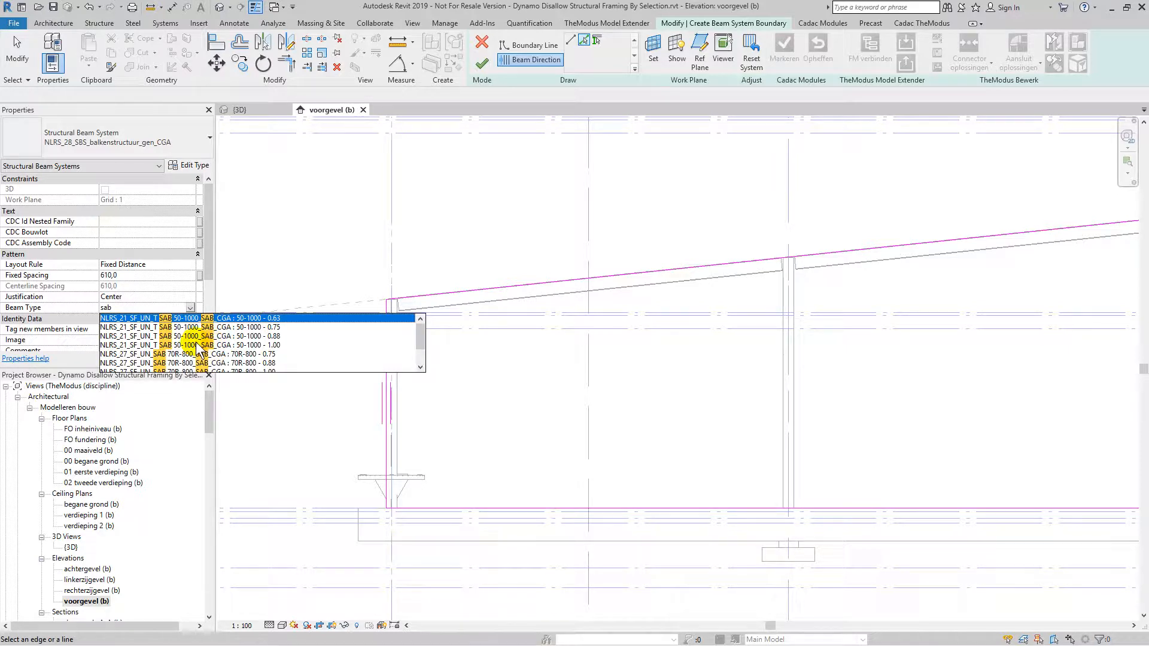
mouse_move(228, 334)
text(1000)
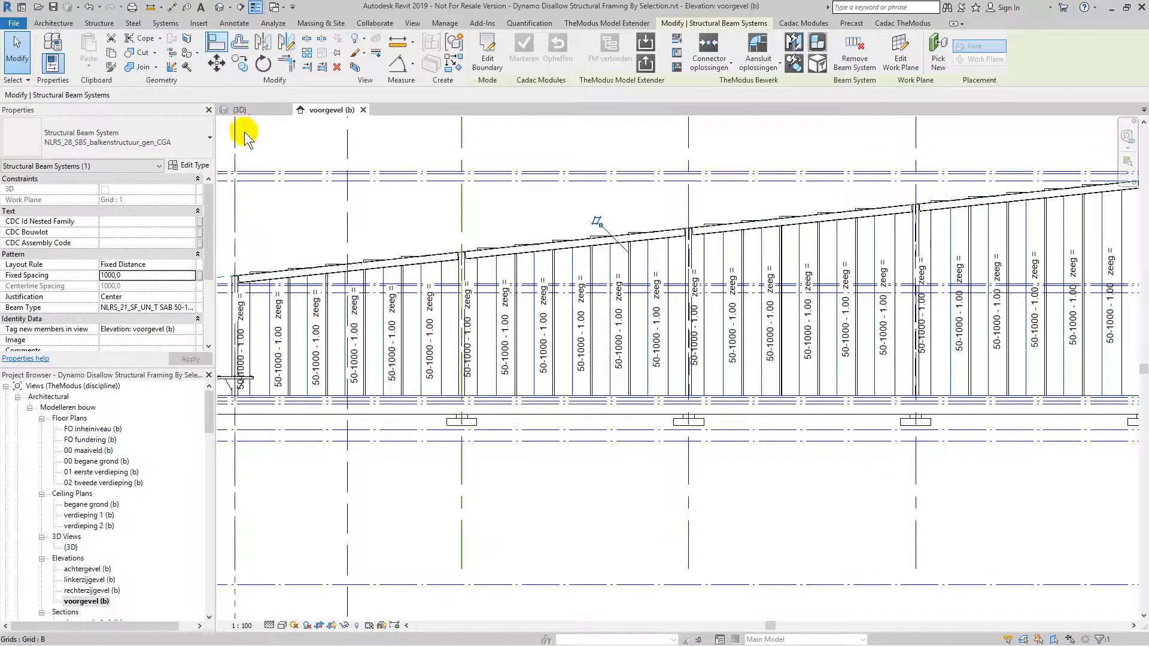
- In the 3D view, pull one SAB facade profile's end off the beam and disallow its end join
click(236, 110)
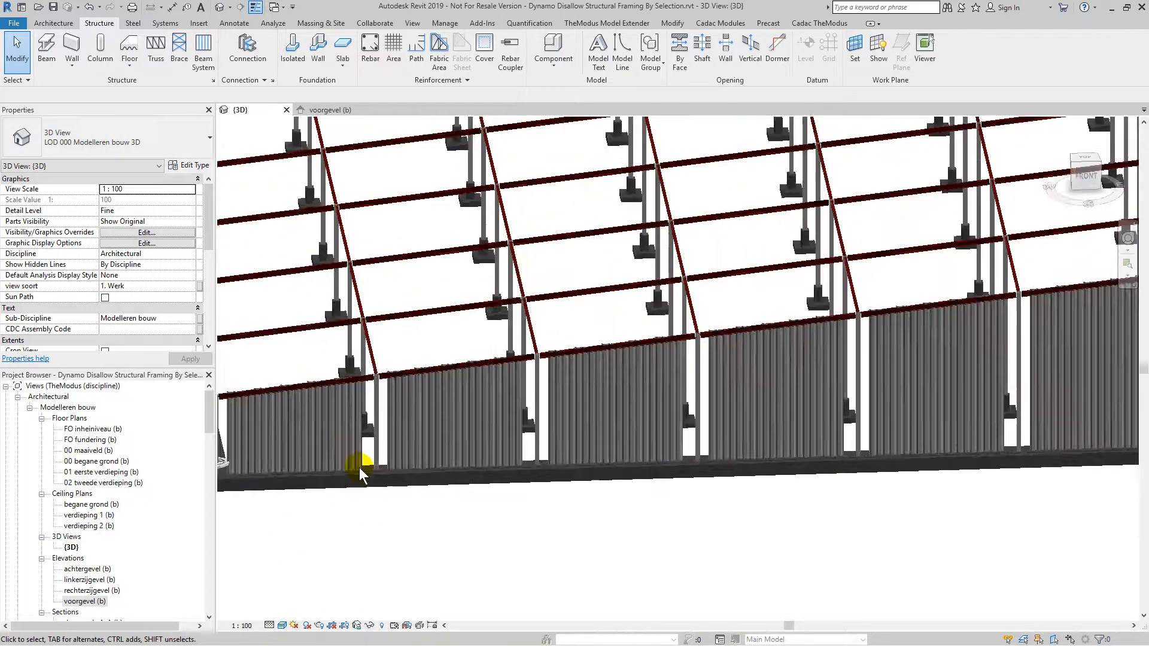
click(359, 473)
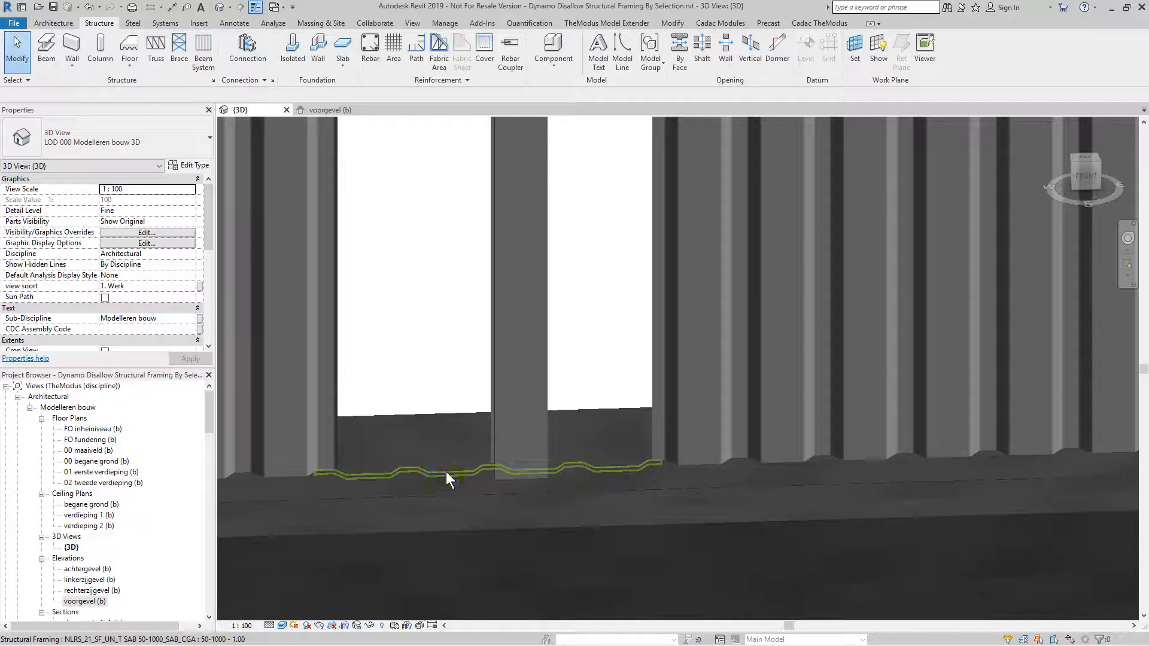
click(449, 475)
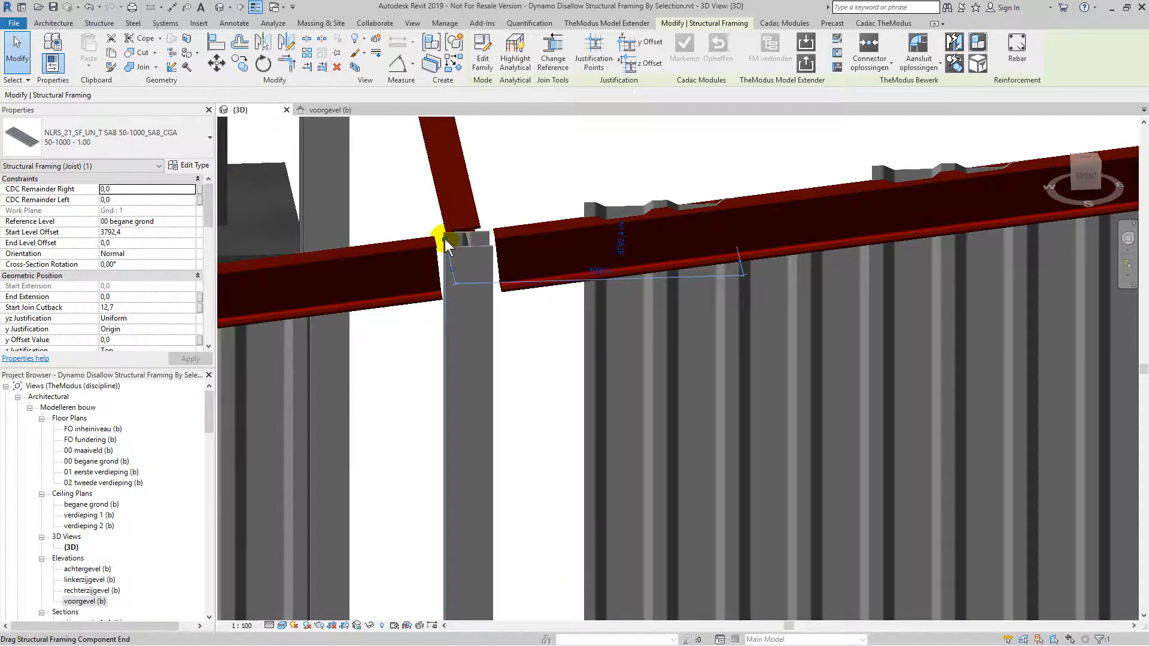
drag(440, 238, 494, 286)
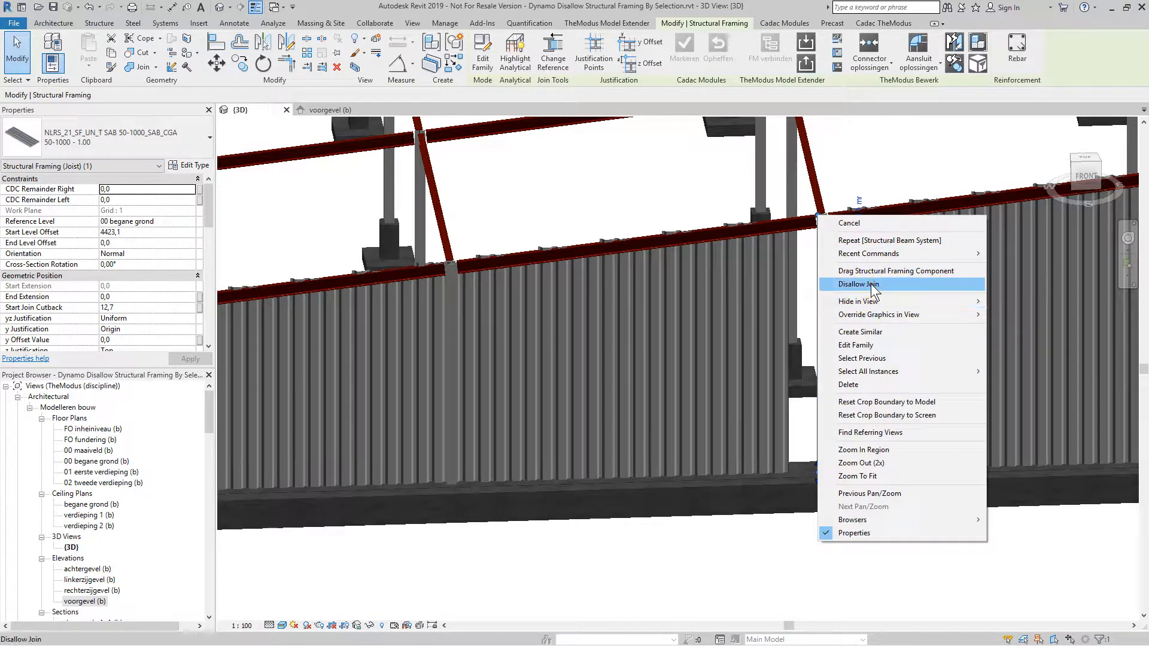
click(857, 285)
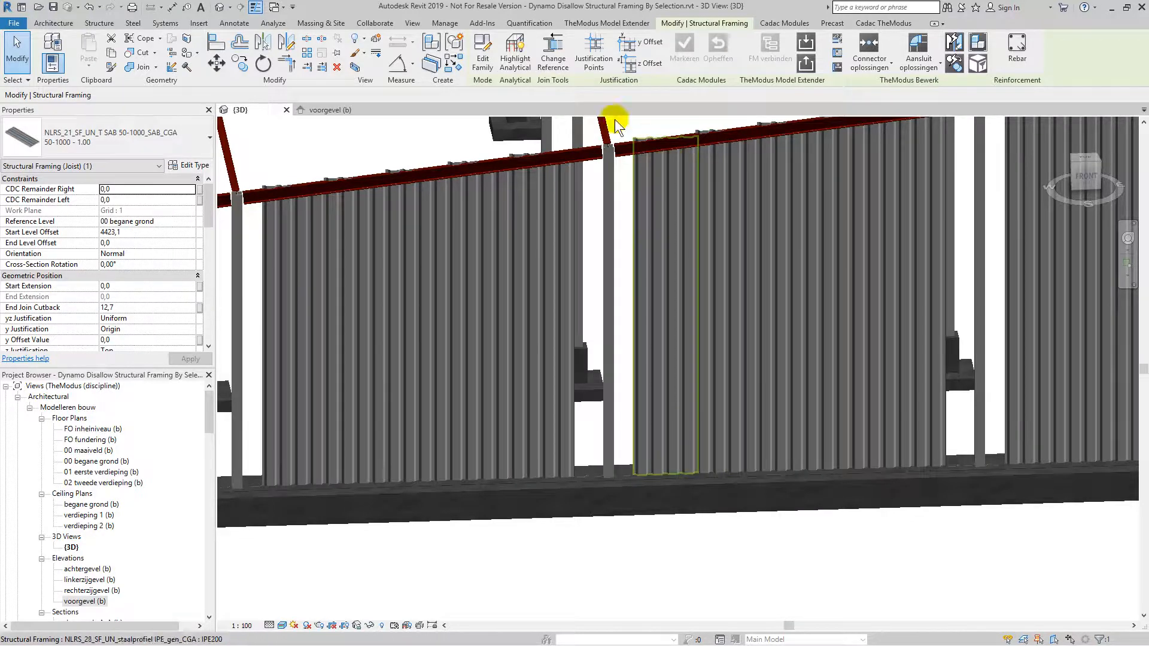
- Launch Dynamo, start a new graph and search the library for the DisallowJoins node
click(445, 22)
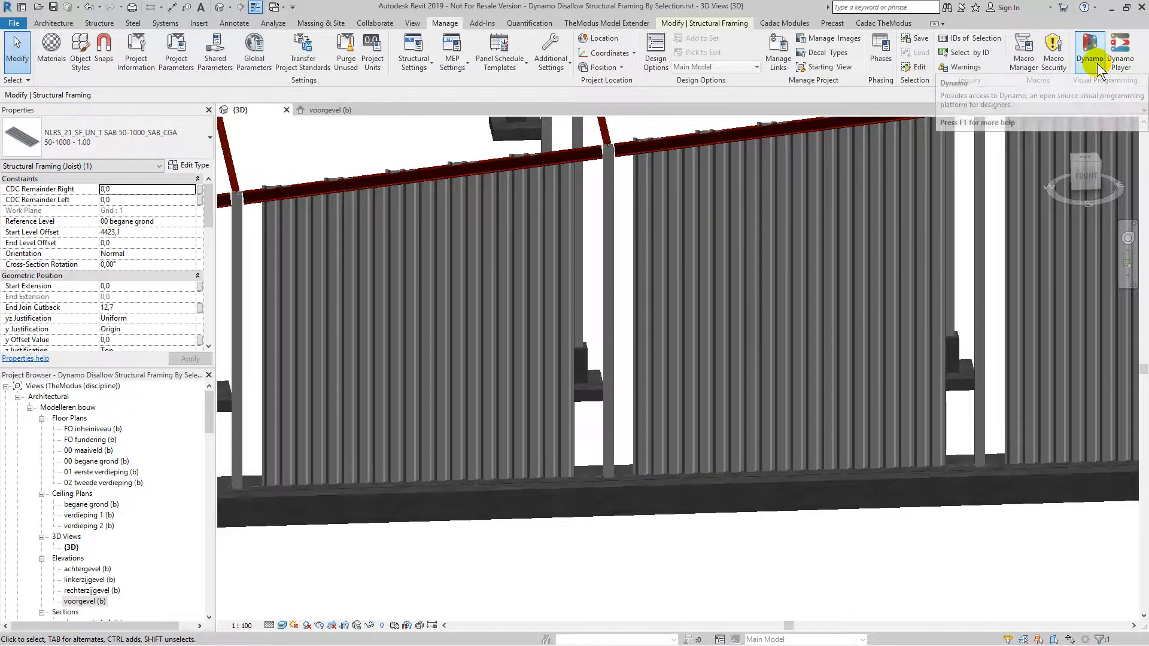
click(1089, 47)
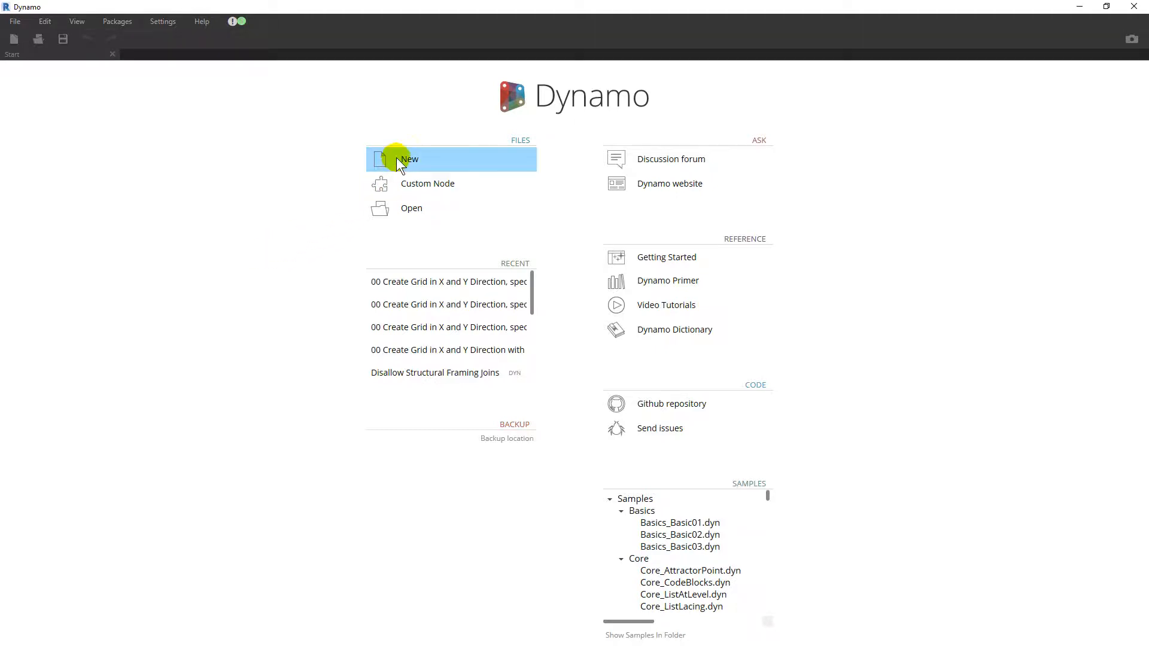
click(408, 159)
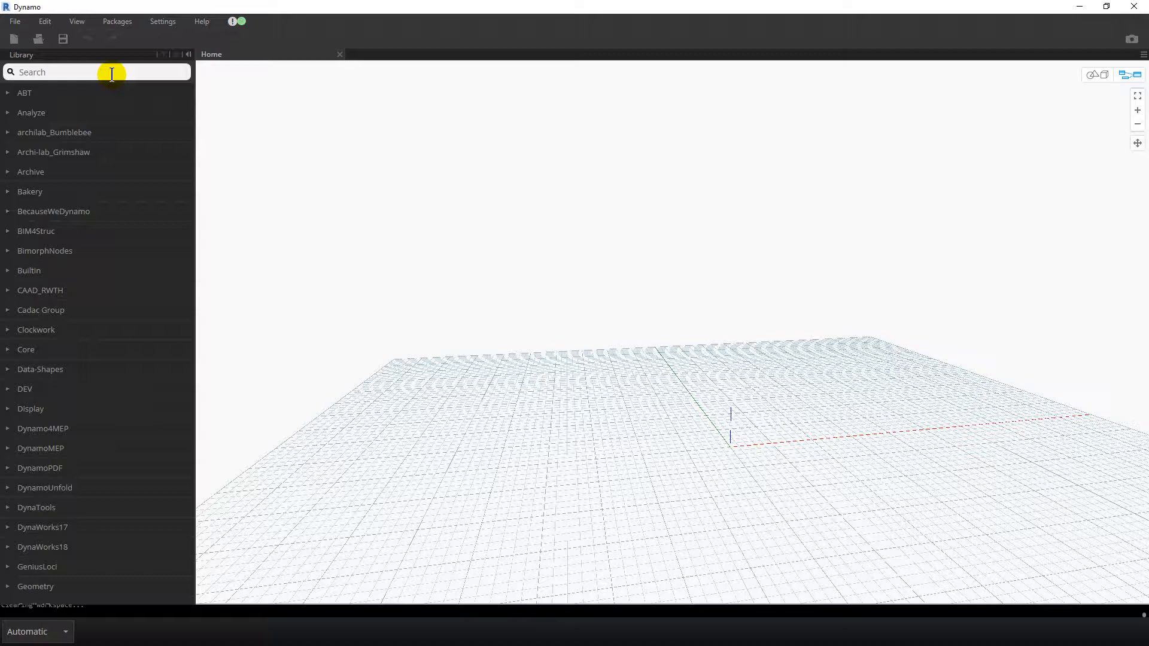
text(disallow)
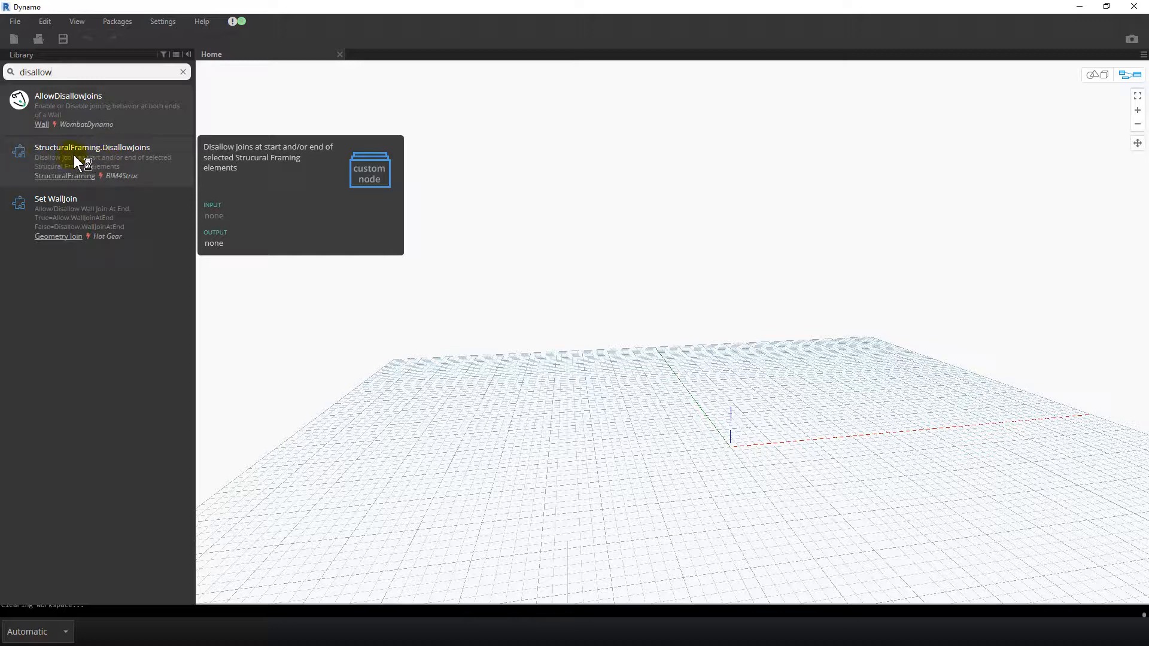
mouse_move(80, 181)
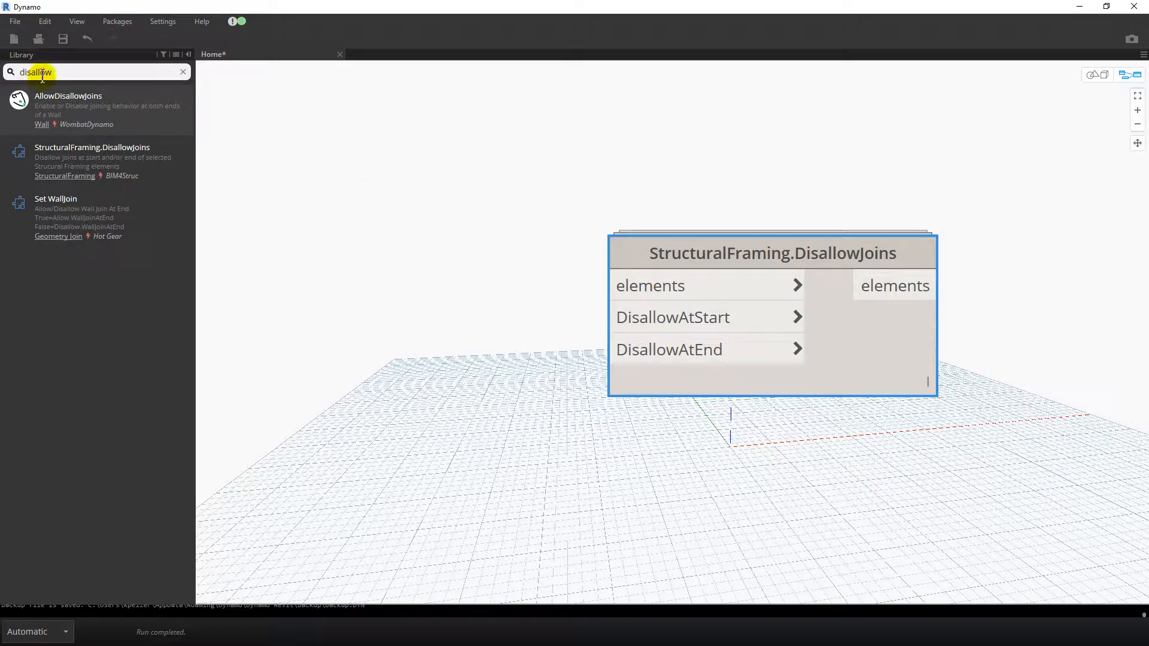
- Add Boolean nodes for DisallowAtStart/DisallowAtEnd and search for Select Model Elements
text(boo)
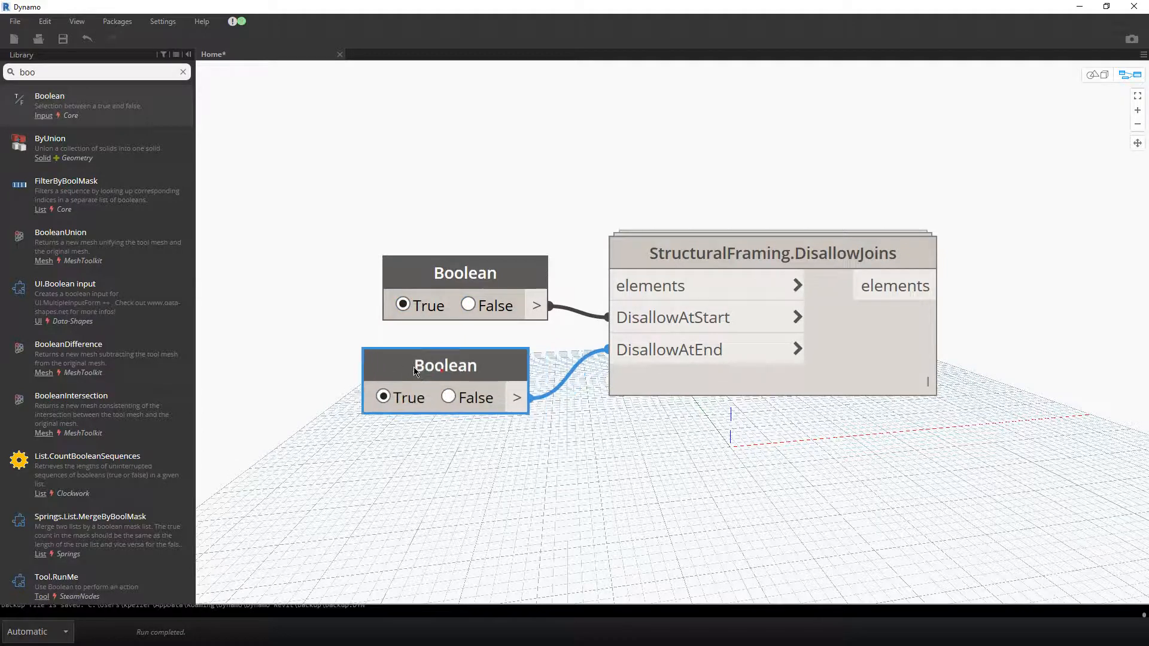
right_click(444, 365)
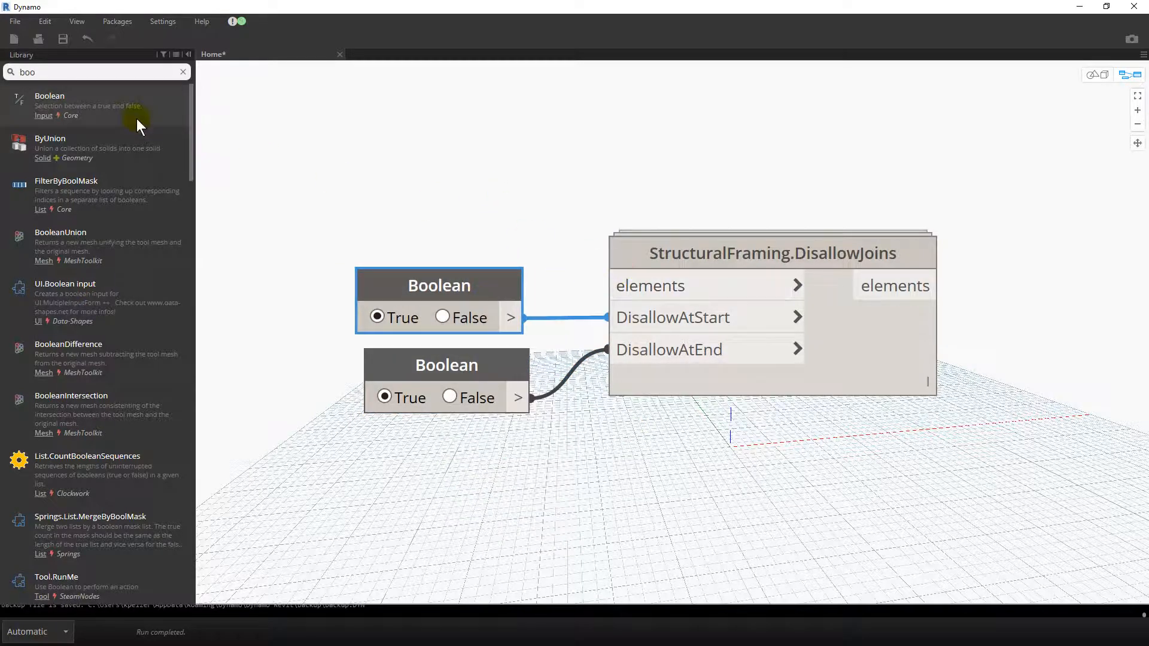
text(select model elements)
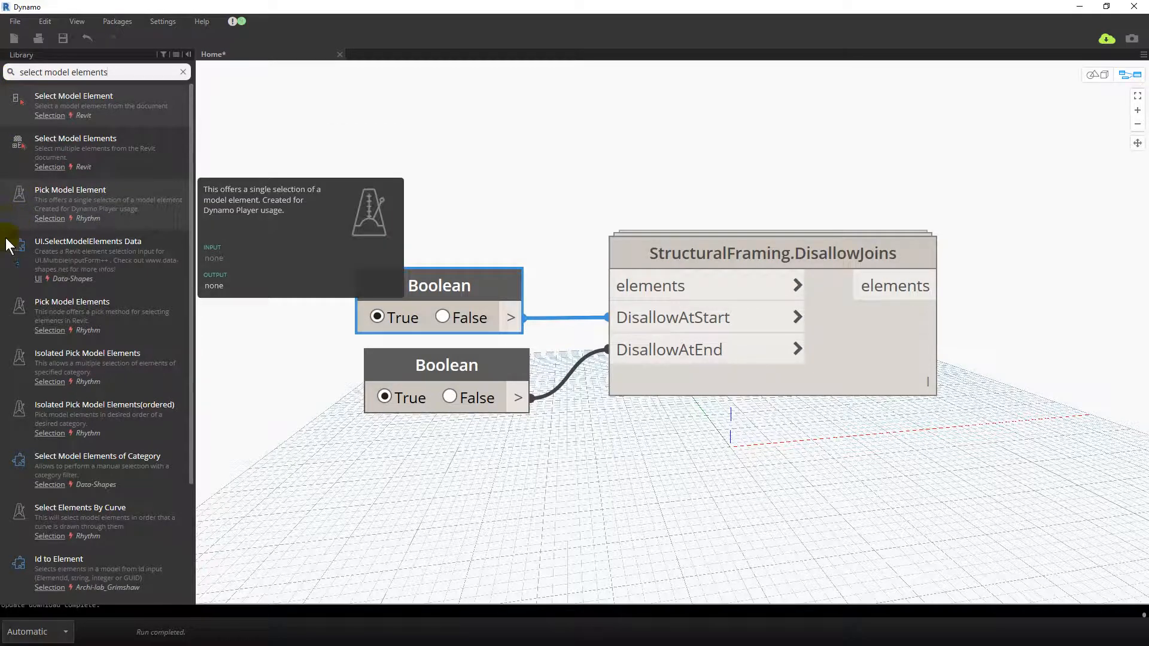
mouse_move(94, 318)
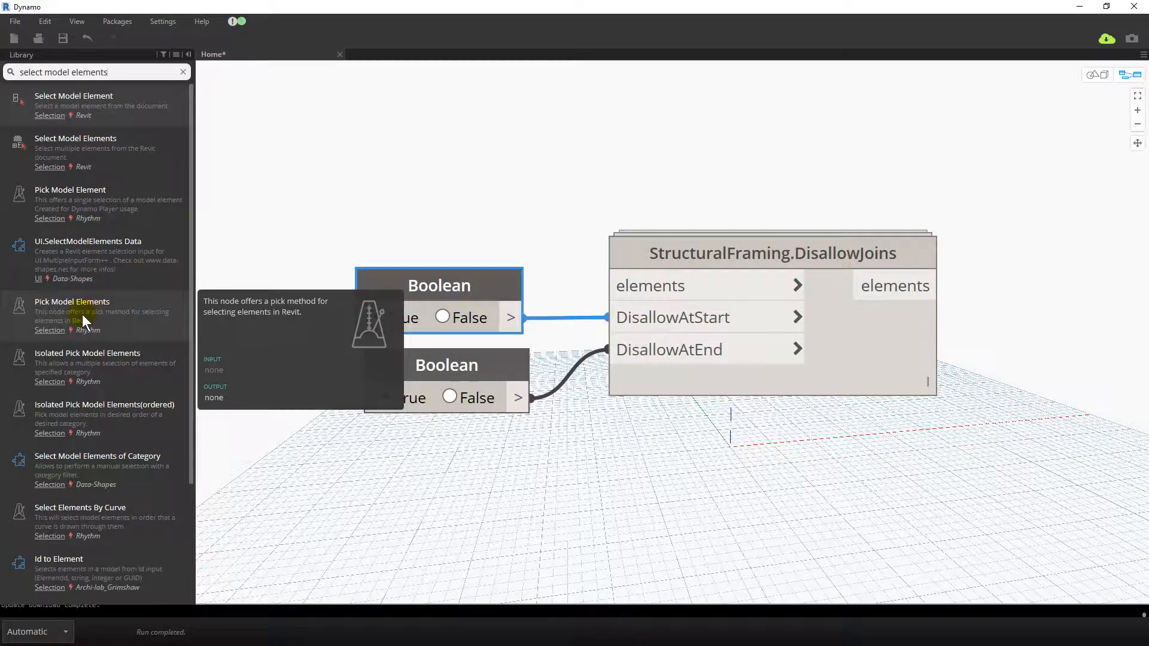
mouse_move(428, 380)
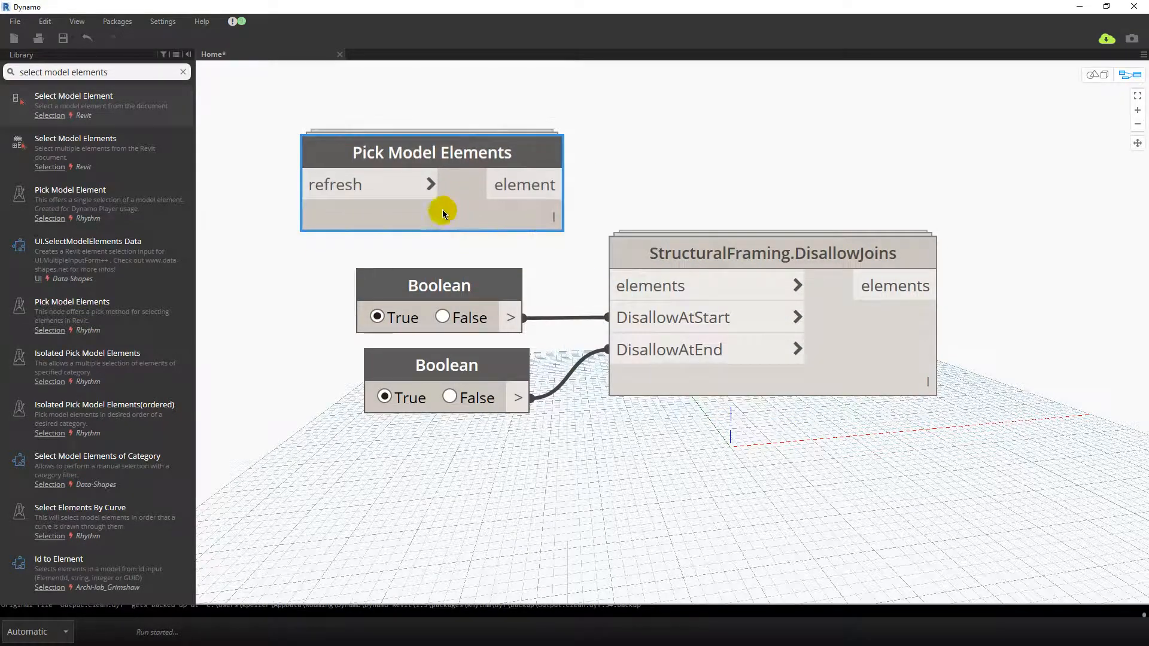
mouse_move(66, 102)
text(boolean)
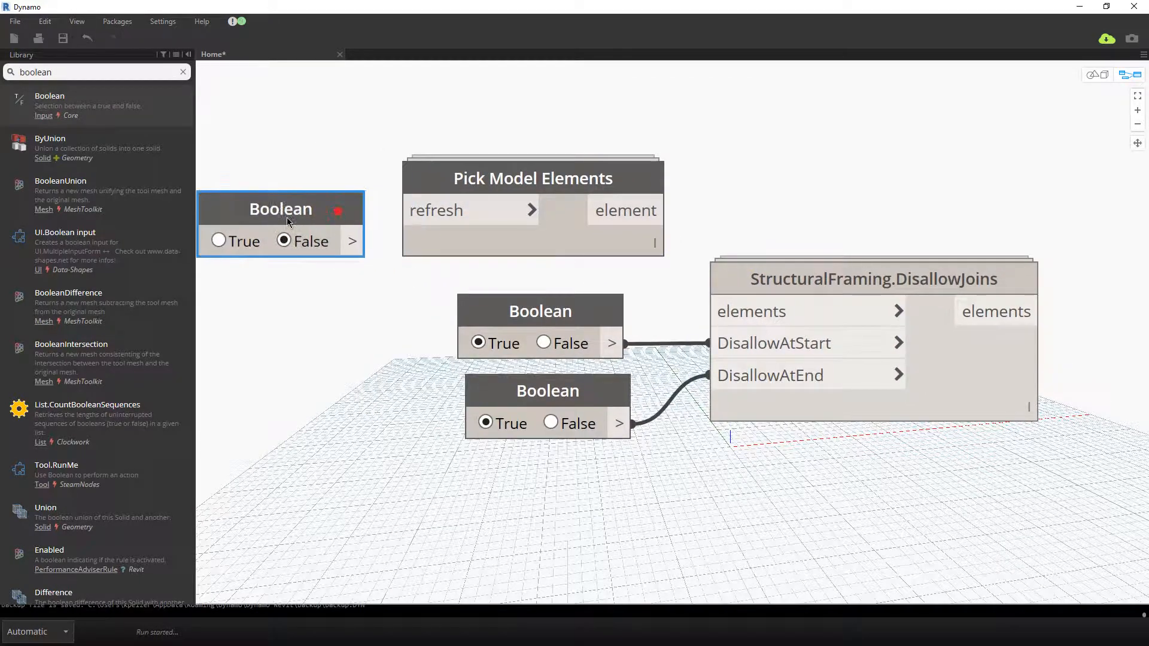
- Wire the new Boolean to refresh and rename the Booleans Restart Selection and Disallow at end
click(217, 241)
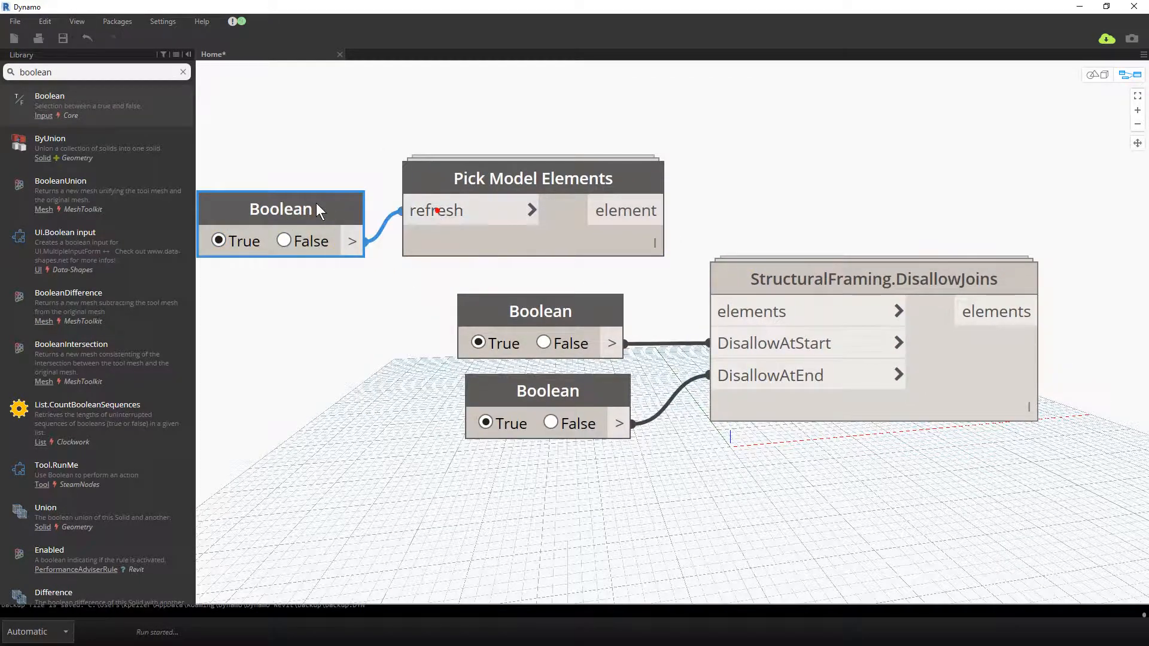
double_click(280, 208)
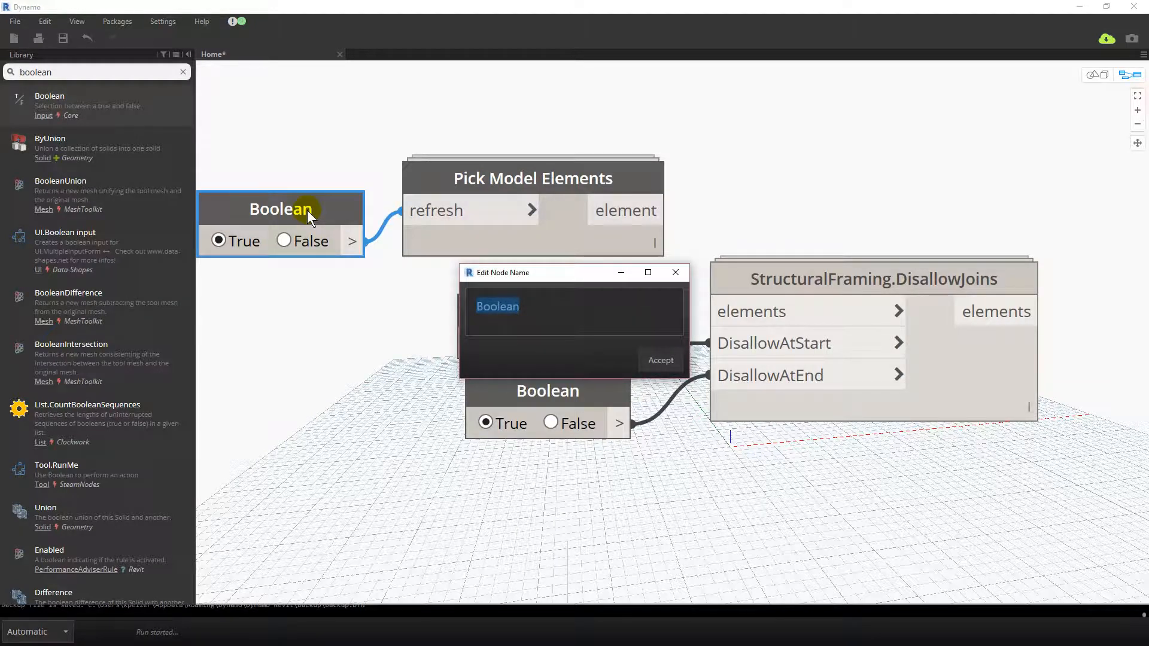
text(R)
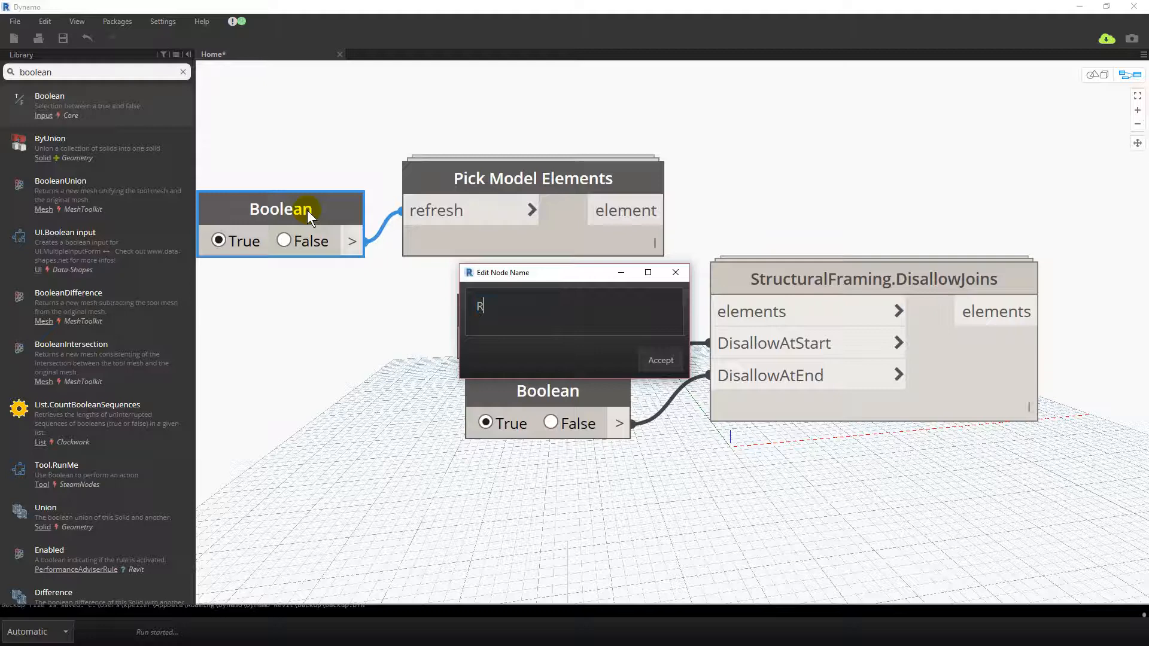
text(Restart Se)
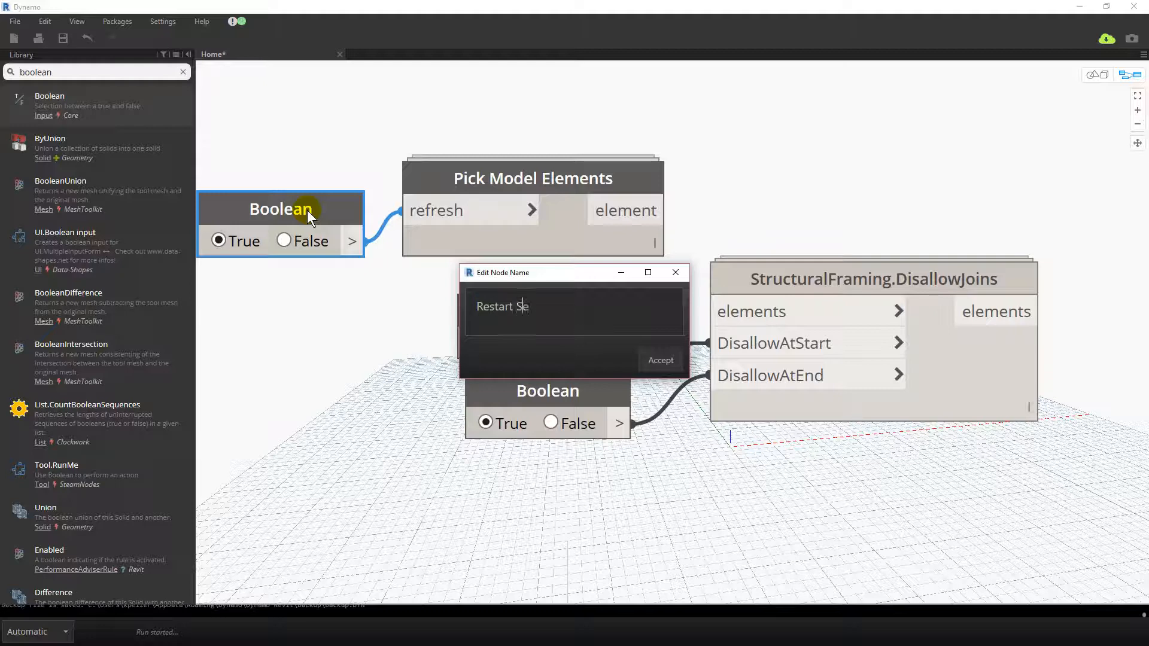
click(658, 361)
text(Disallow at)
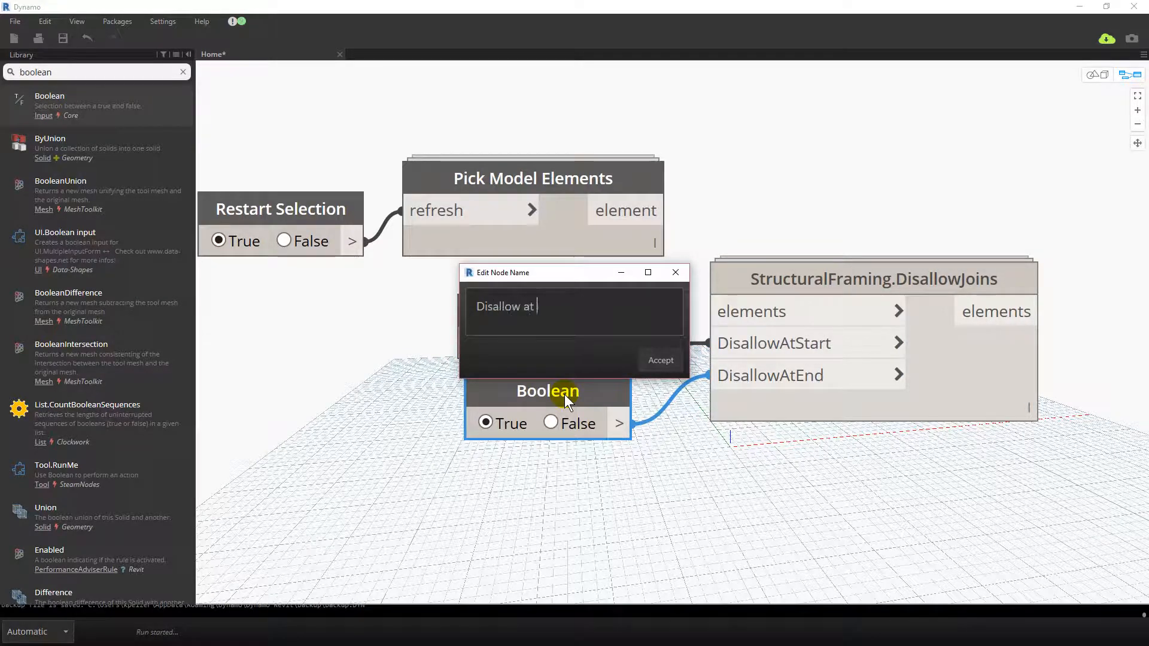
click(658, 361)
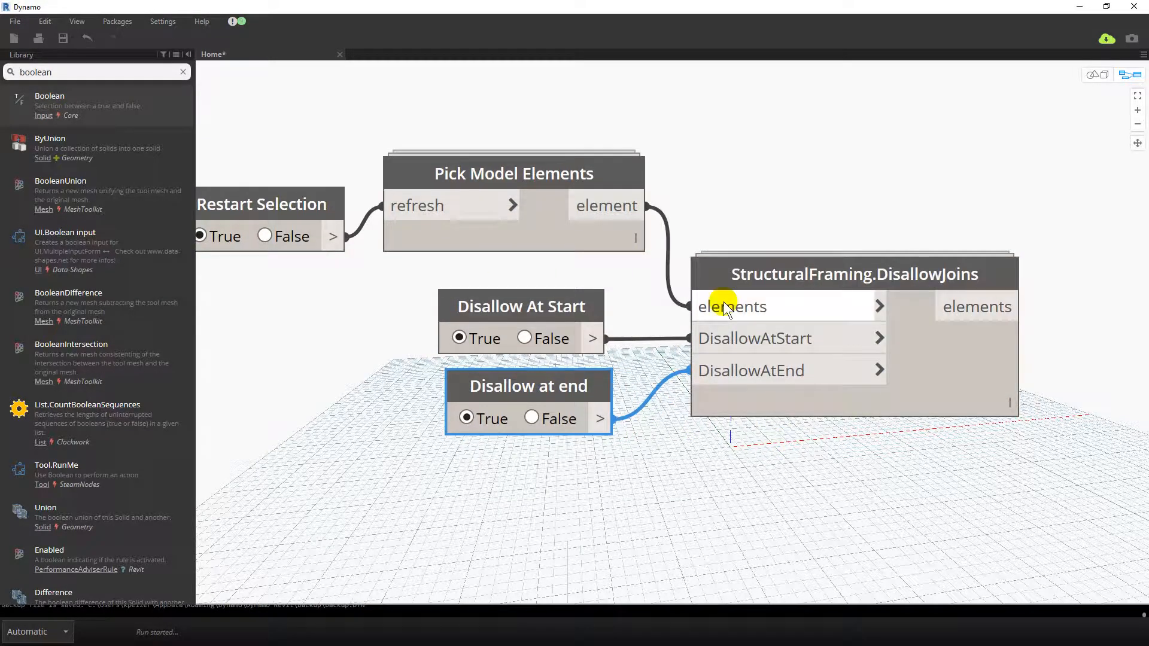
- Save the graph as Disallow Structural Framing Joins.dyn
click(14, 21)
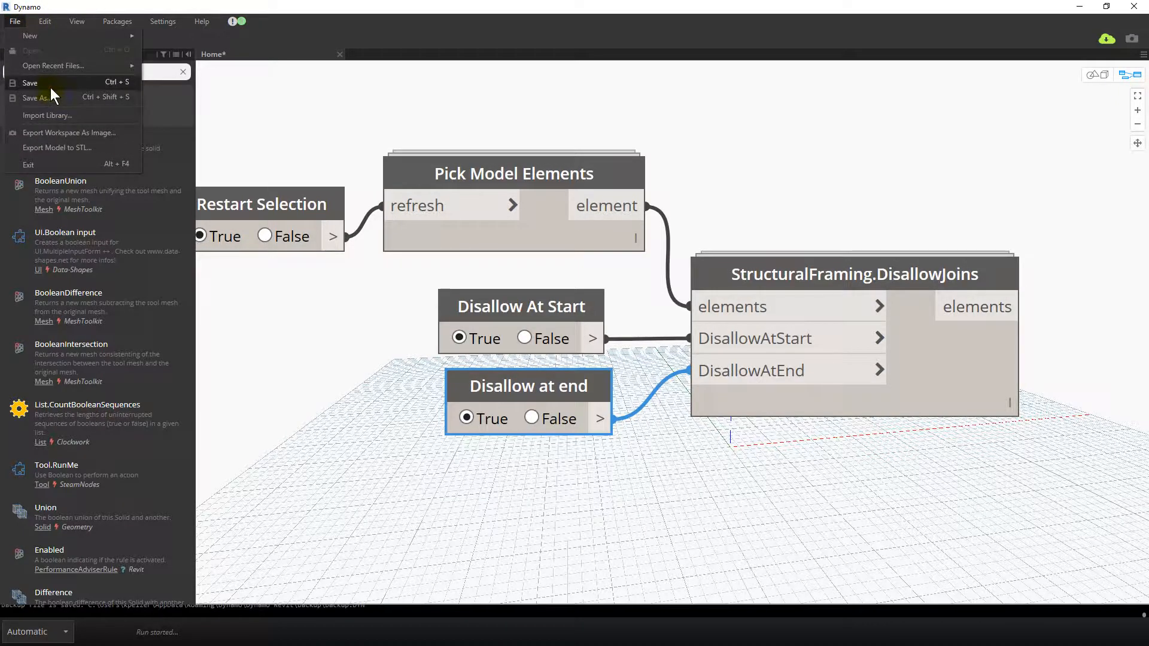
click(38, 97)
text(Disallow Structural Framing Joins)
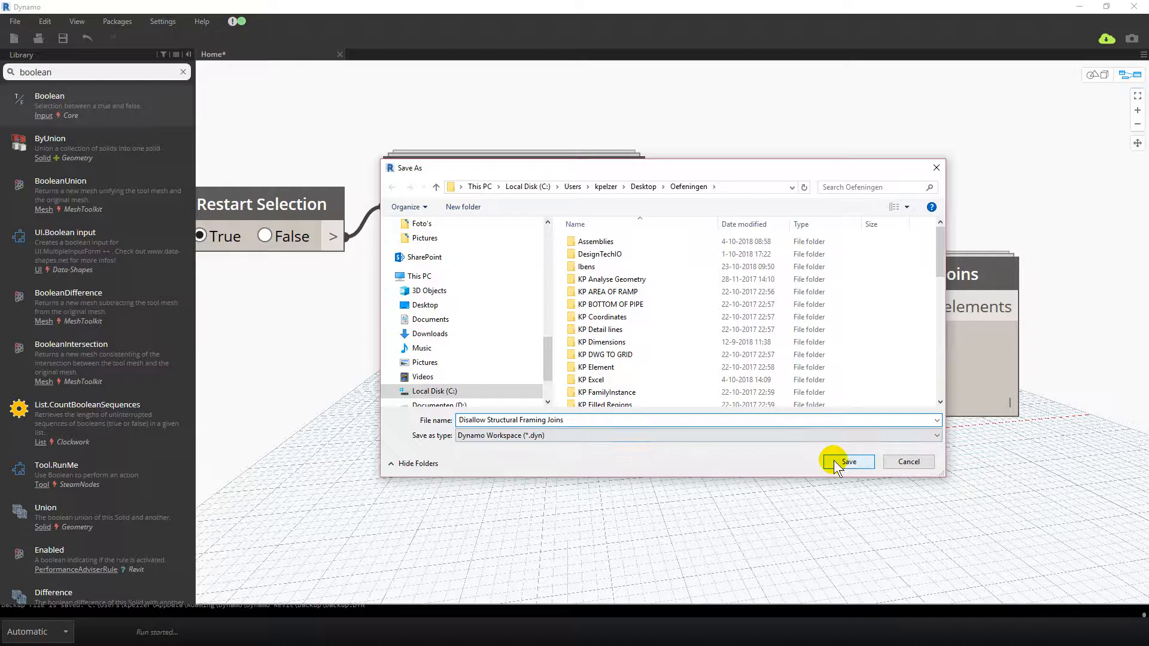
click(847, 462)
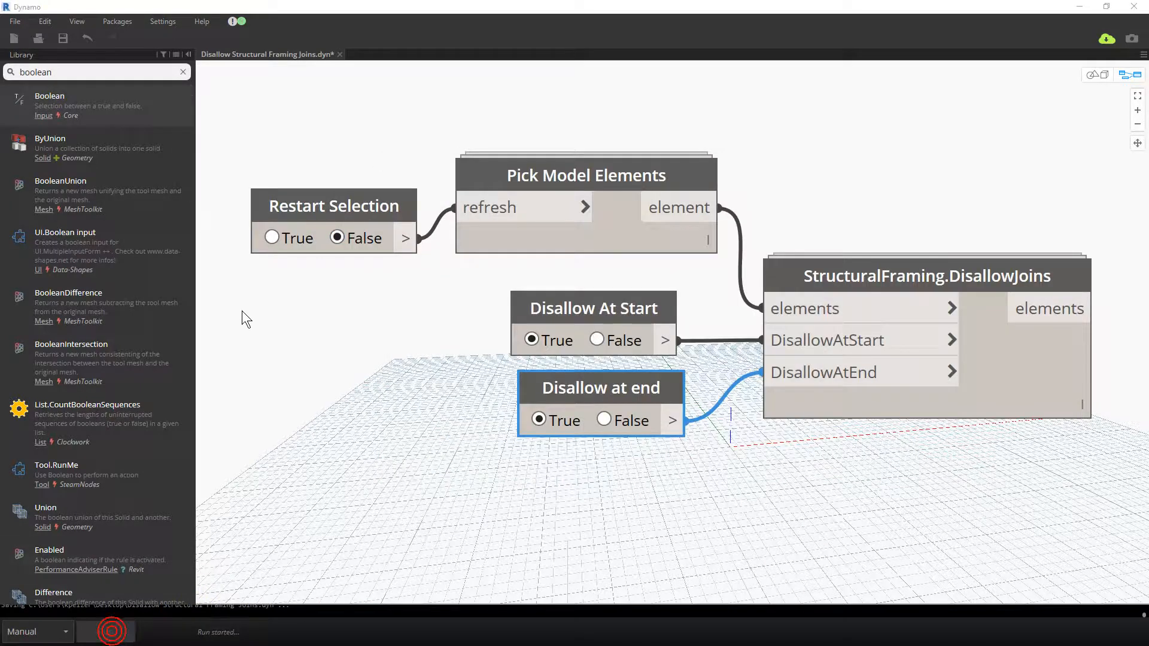
- Return to Revit's 3D view, cancel the pick and inspect a SAB profile's context menu
click(271, 237)
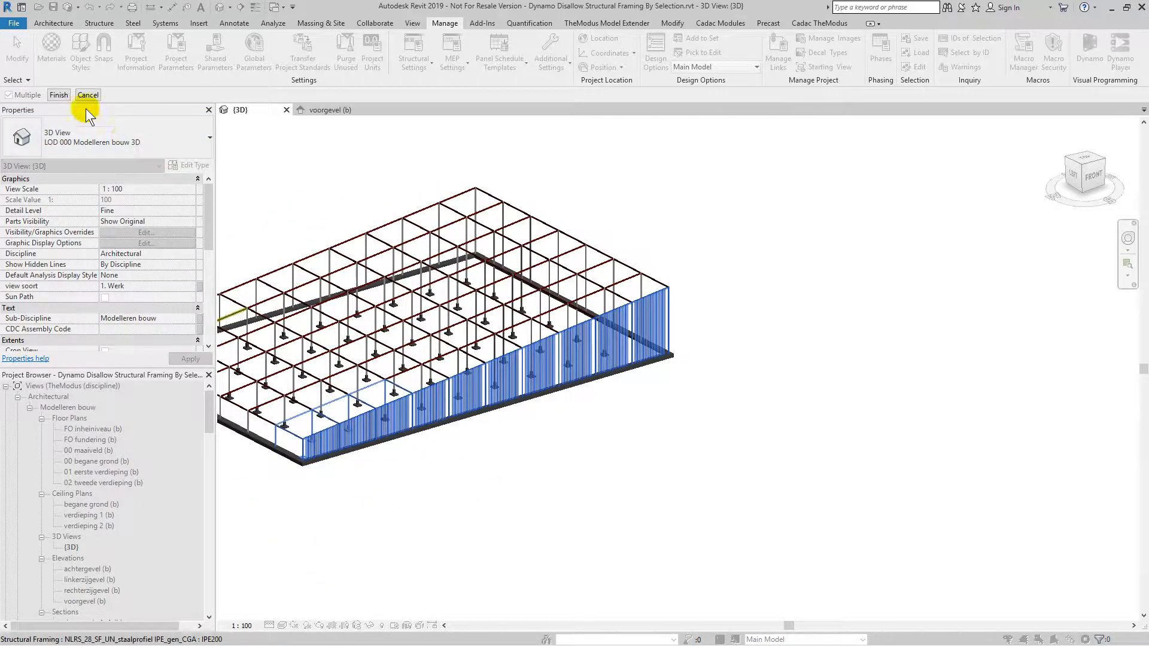
click(58, 95)
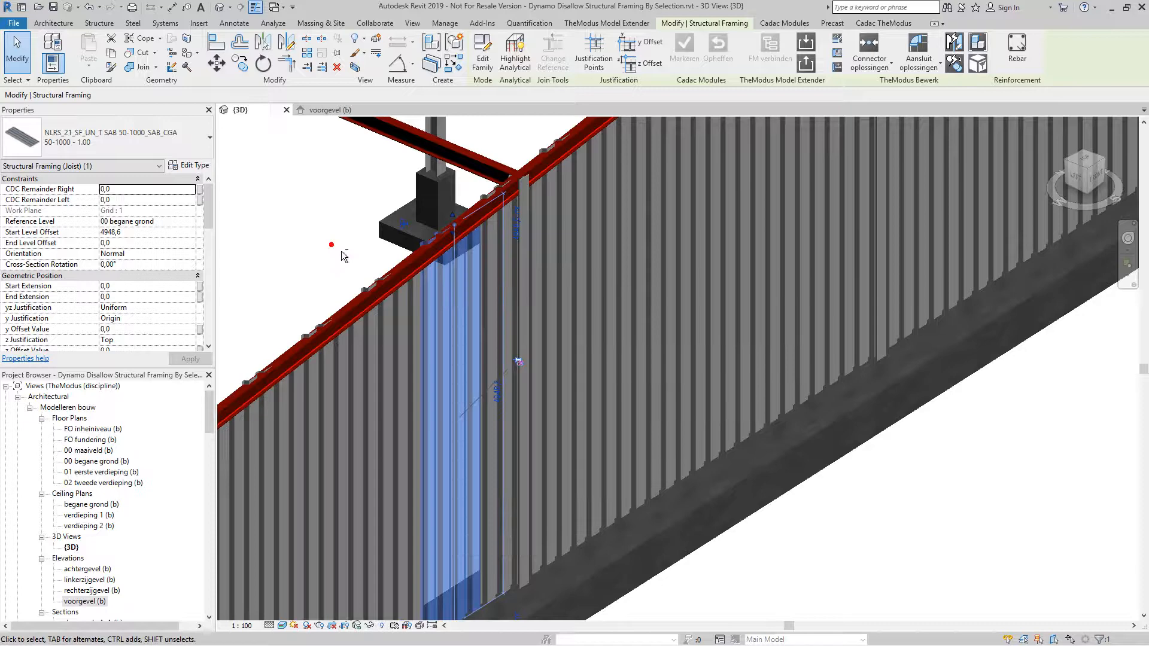
right_click(458, 235)
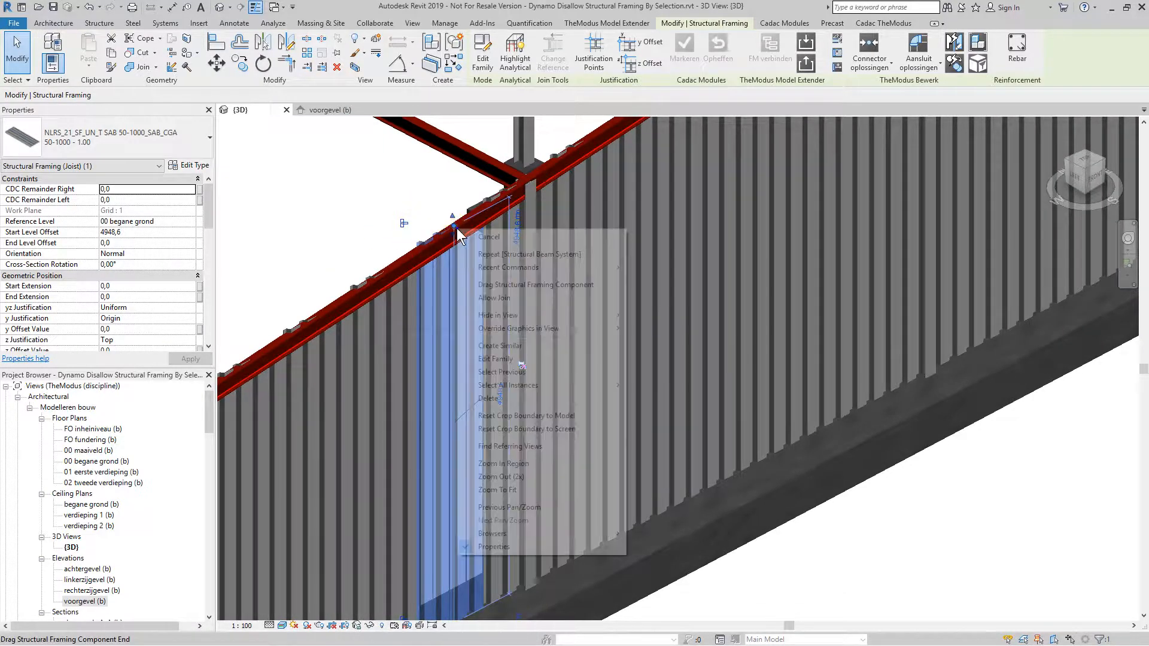
click(495, 298)
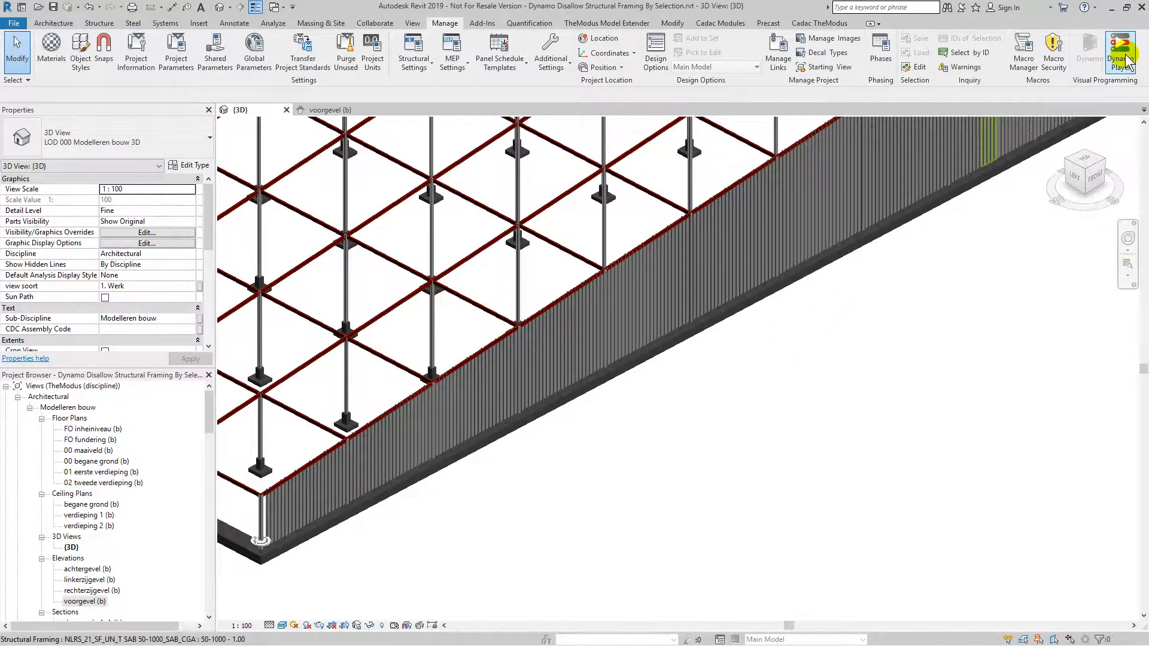
- In Dynamo Player, refresh the script list and show the inputs of Disallow Structural Framing Joins
click(1117, 52)
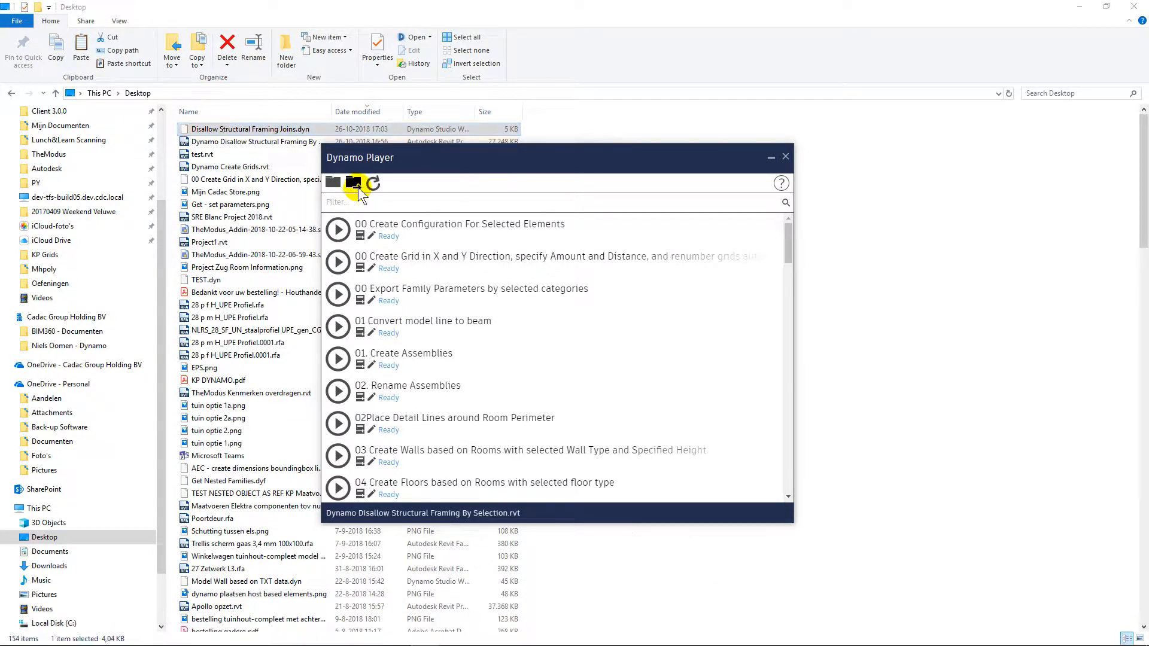
click(354, 182)
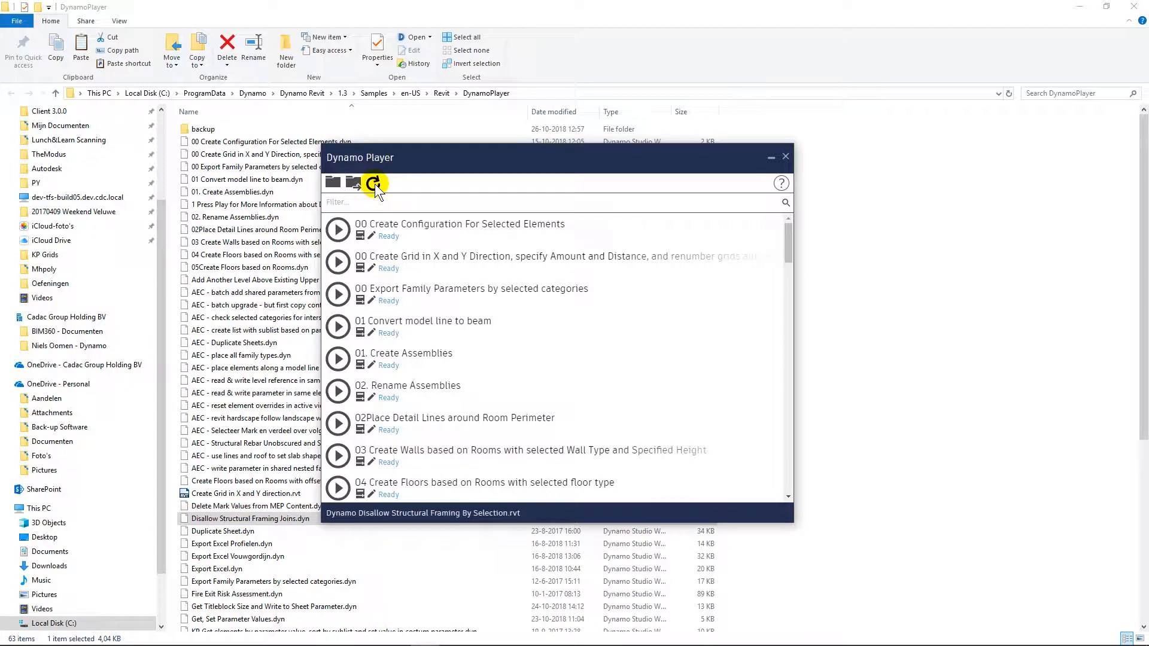
text(dis)
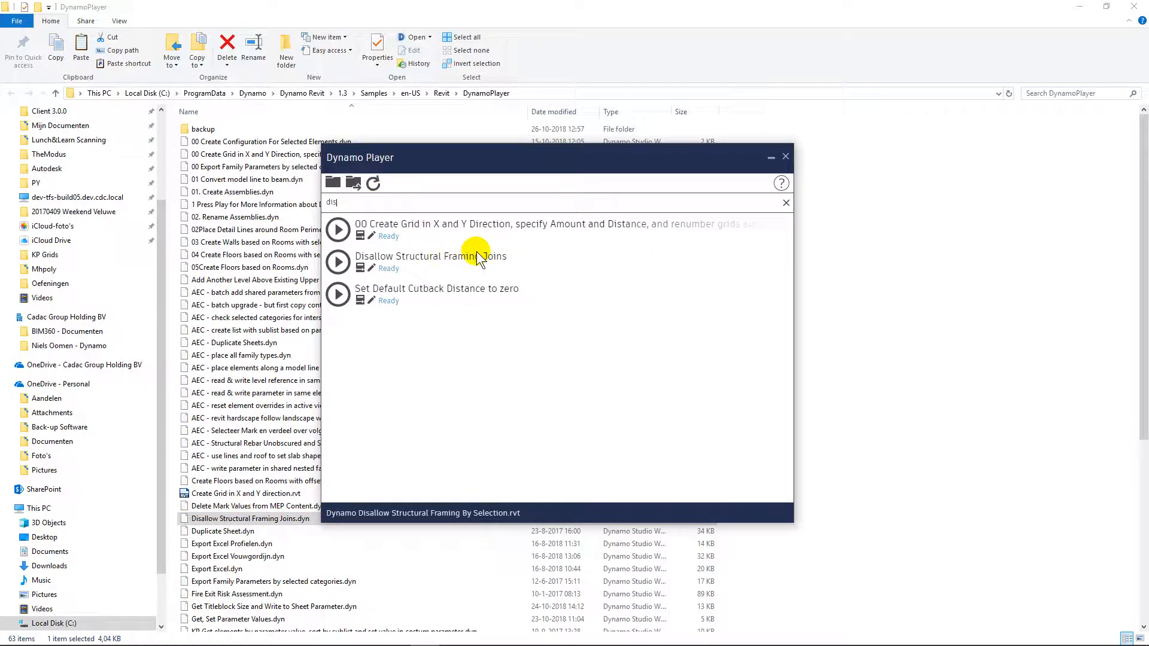
mouse_move(360, 273)
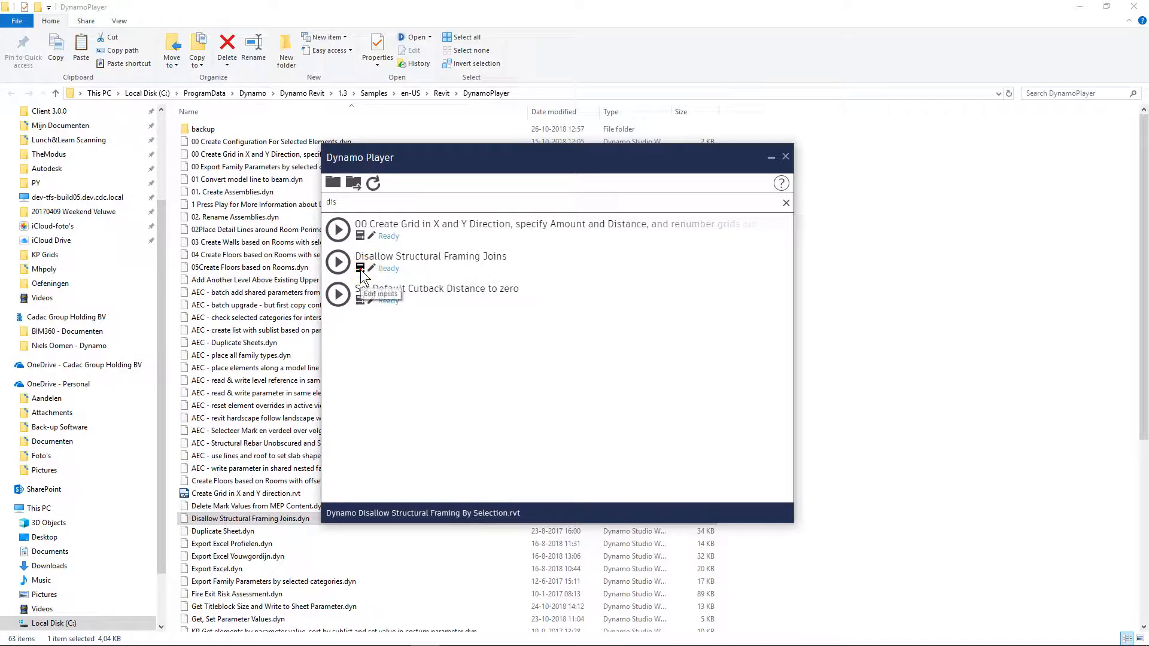
click(361, 266)
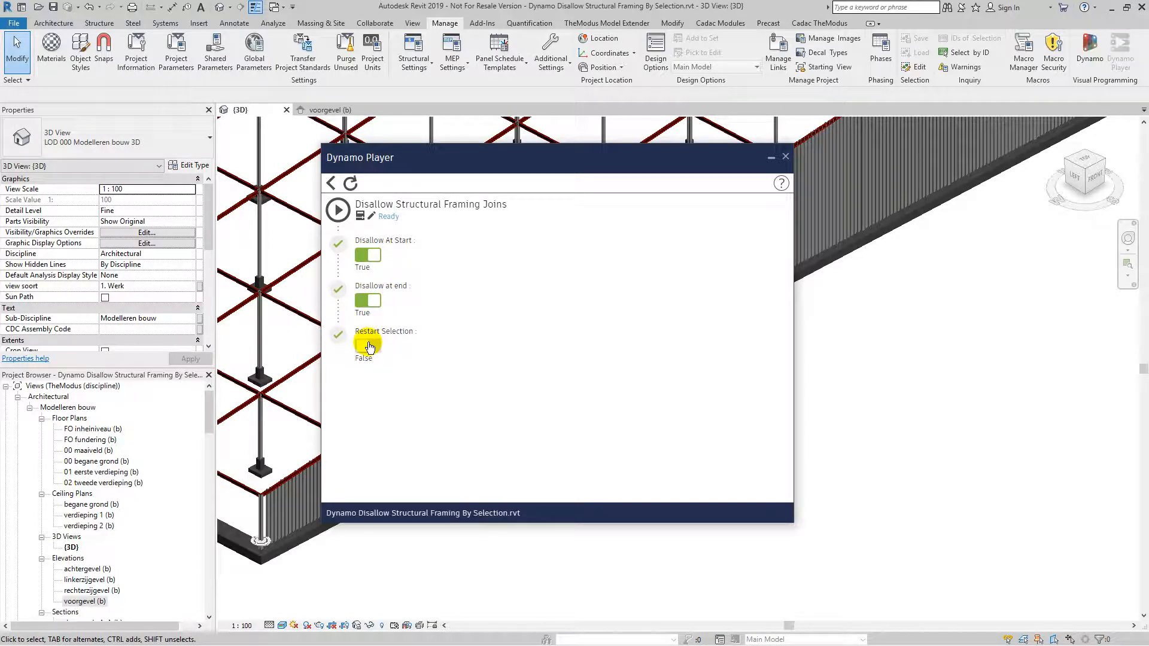
- Switch Disallow at end to False and run the Disallow Structural Framing Joins script
click(366, 347)
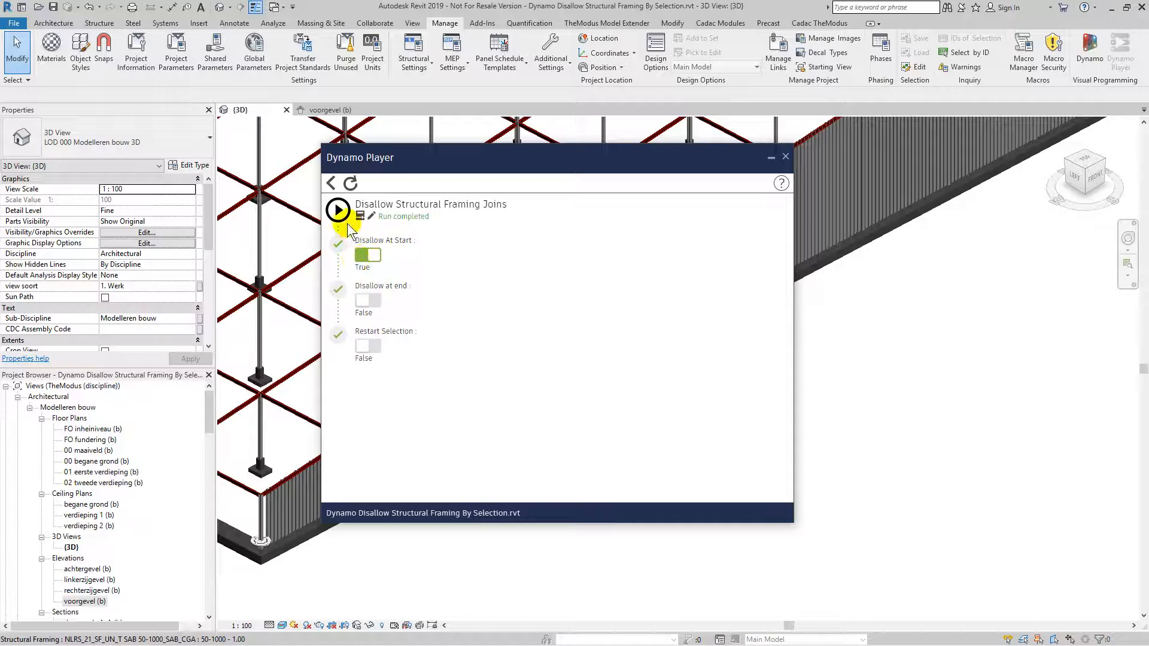
click(337, 211)
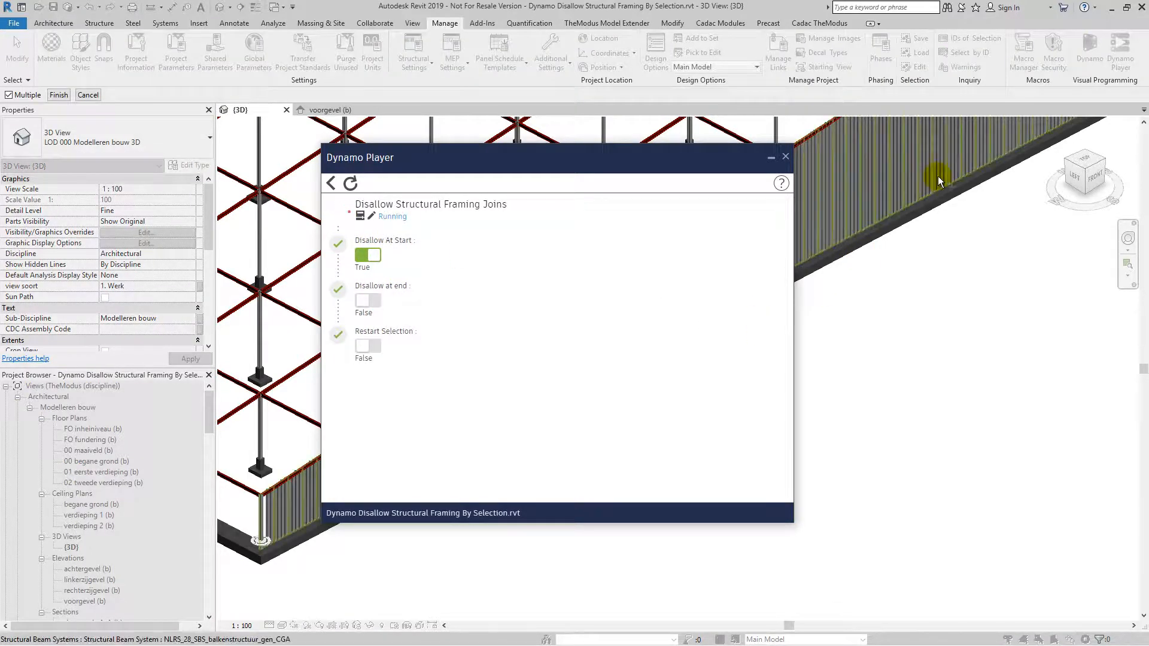